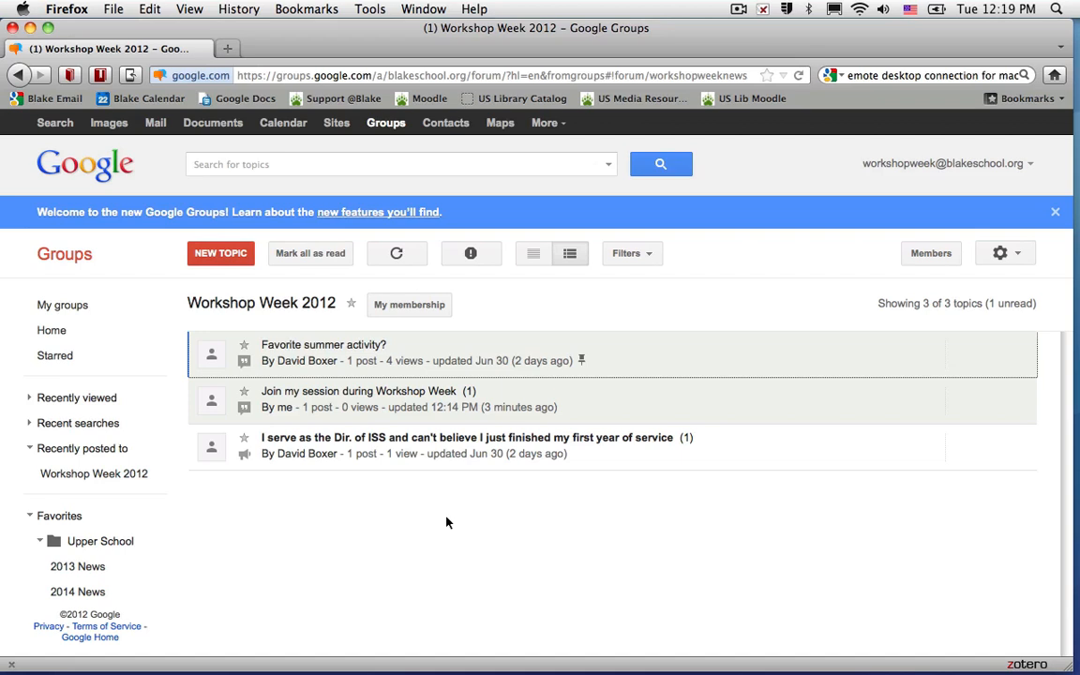
mouse_move(525, 480)
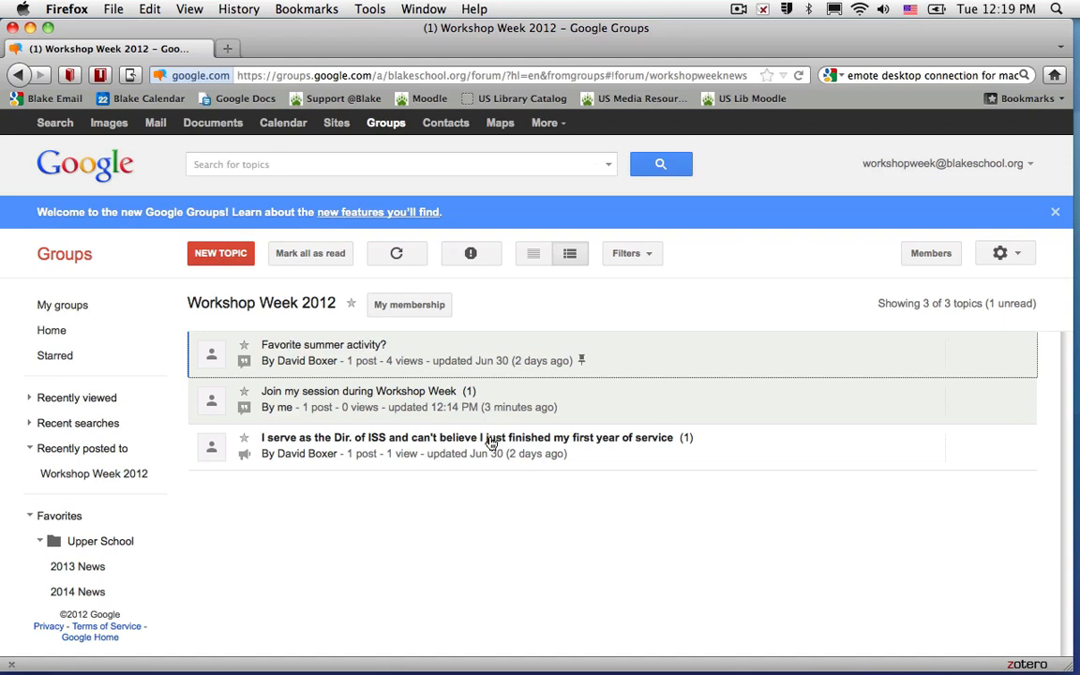
mouse_move(499, 446)
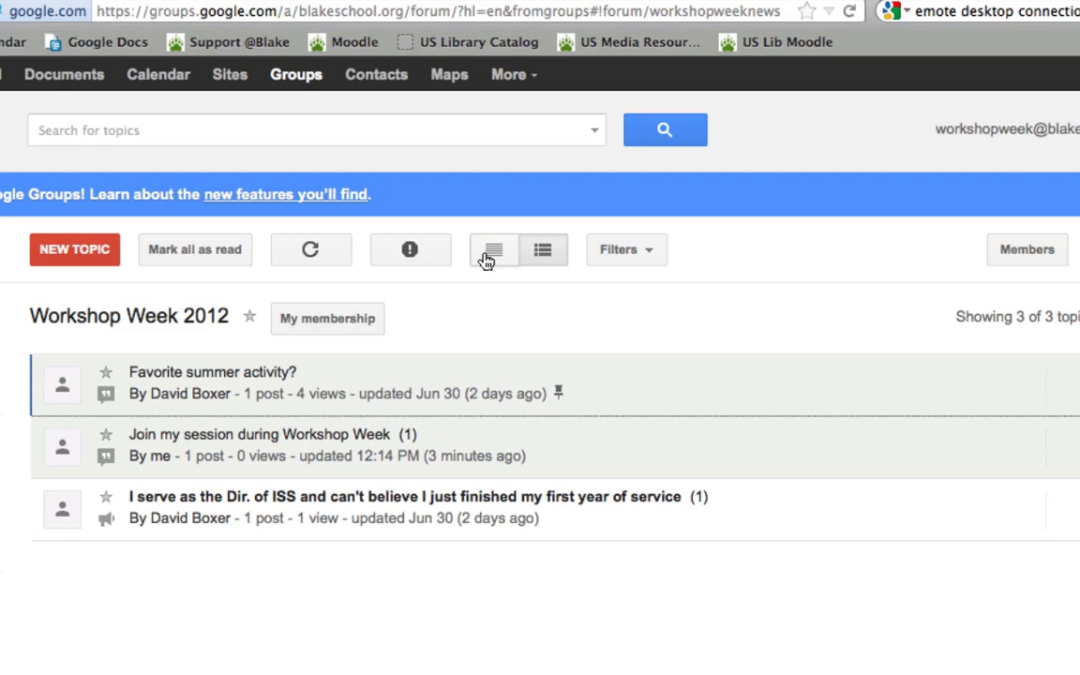
Filter the topic list to 'Last modified within: Last 24 hours', leaving only 'Join my session during Workshop Week'.
click(621, 250)
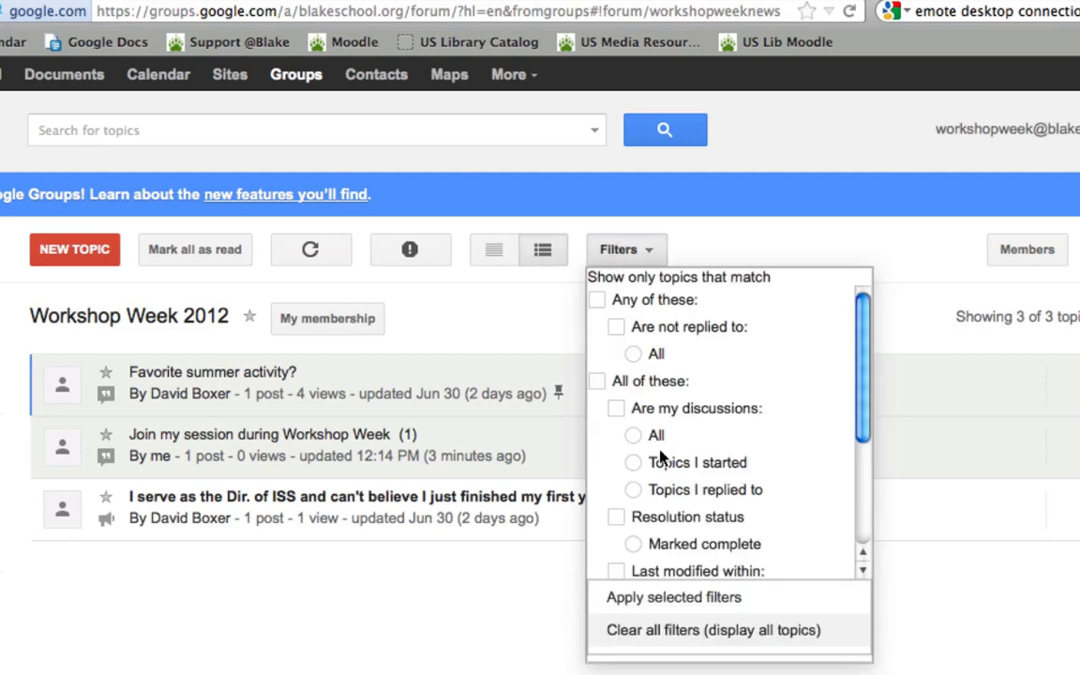
scroll(down, 3)
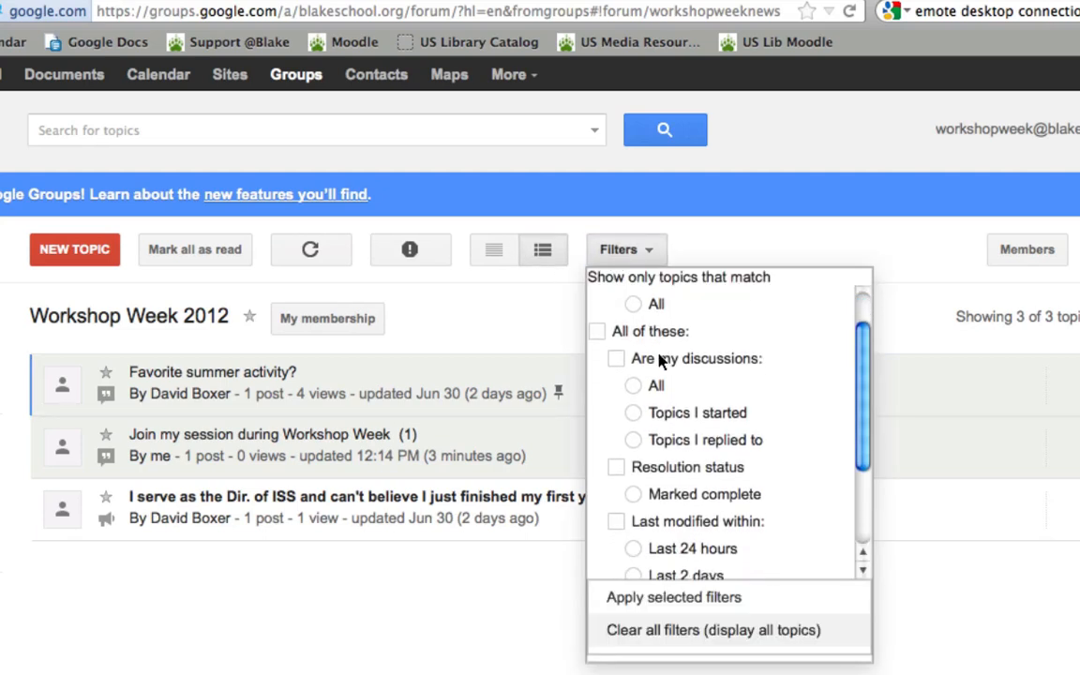
scroll(down, 3)
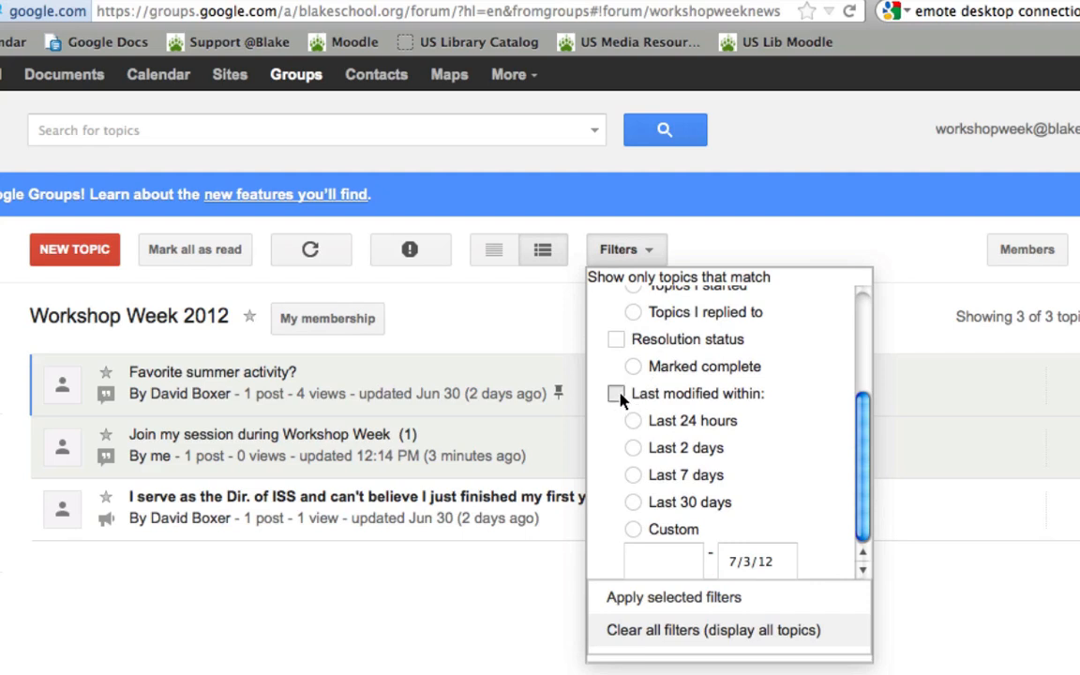
click(615, 394)
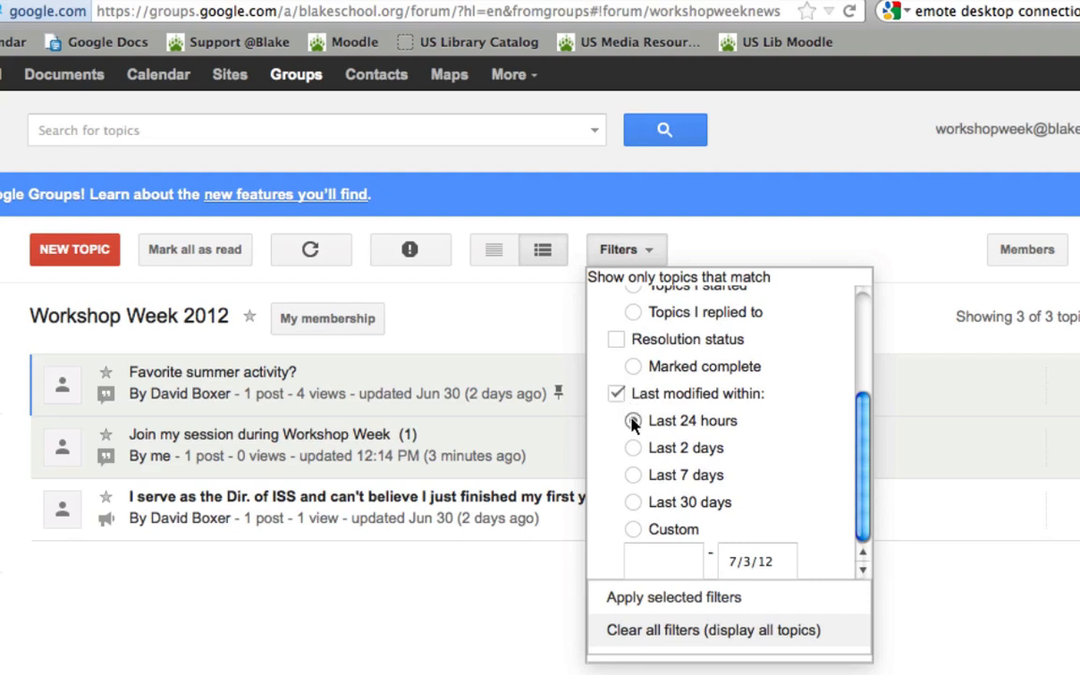
click(634, 421)
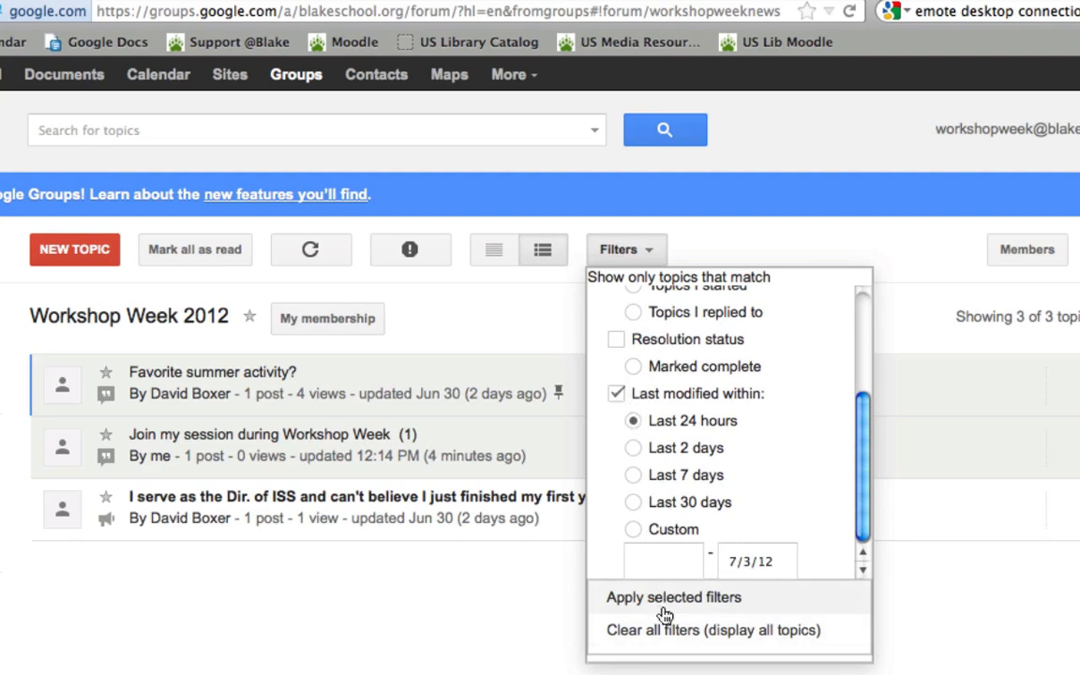
click(671, 596)
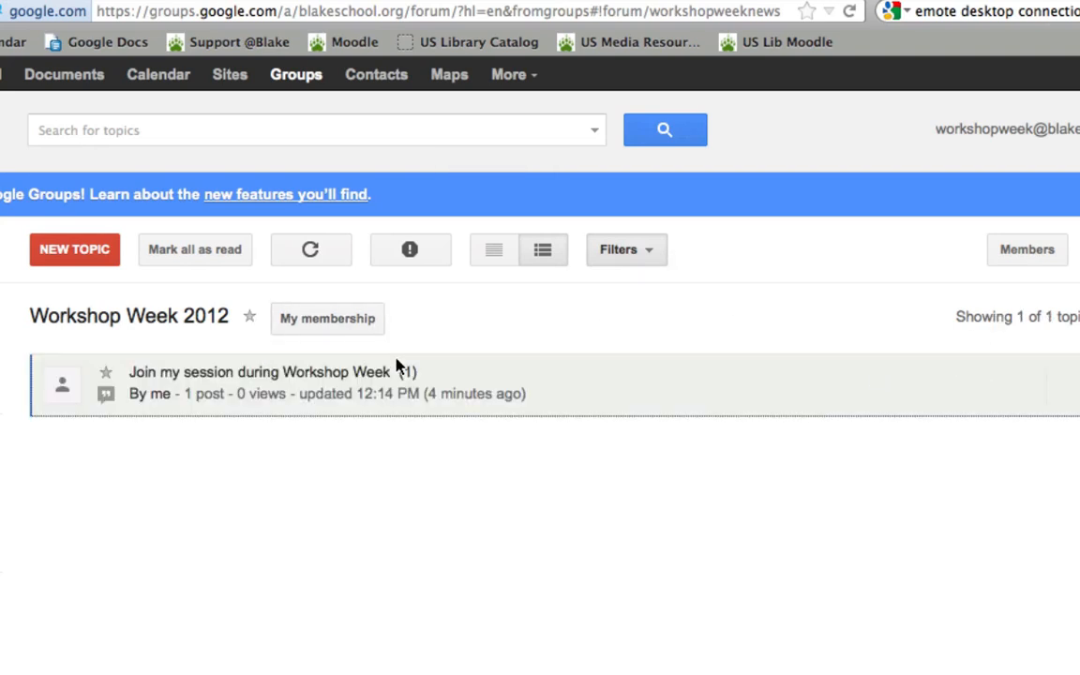
mouse_move(274, 386)
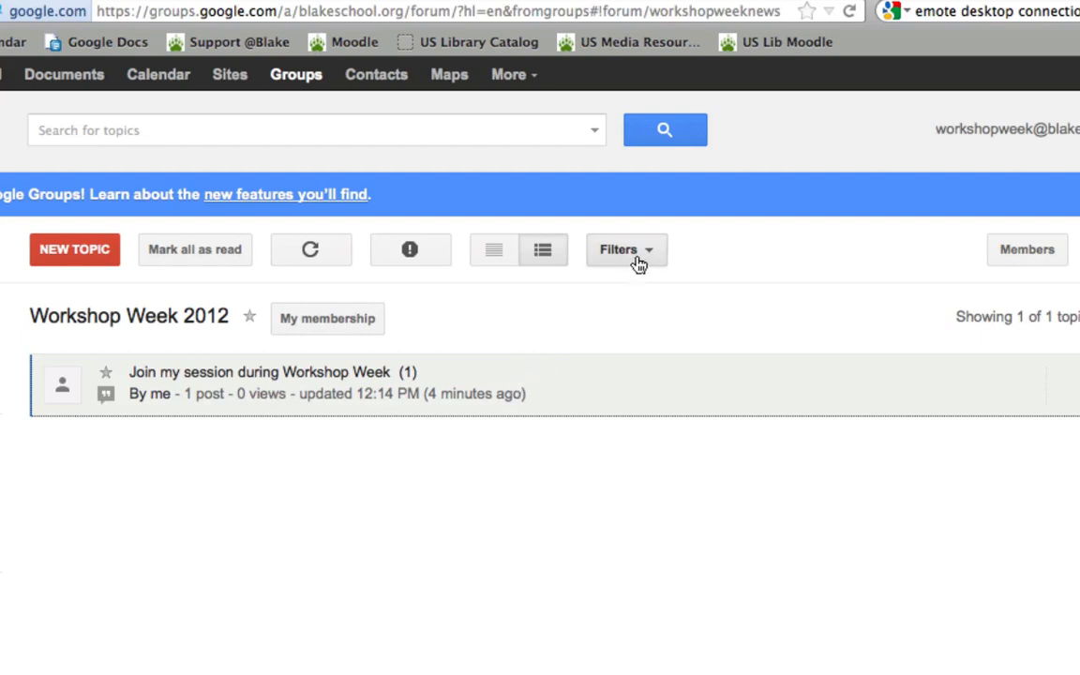
Clear the last-24-hours filter so all three Workshop Week 2012 topics reappear.
click(627, 249)
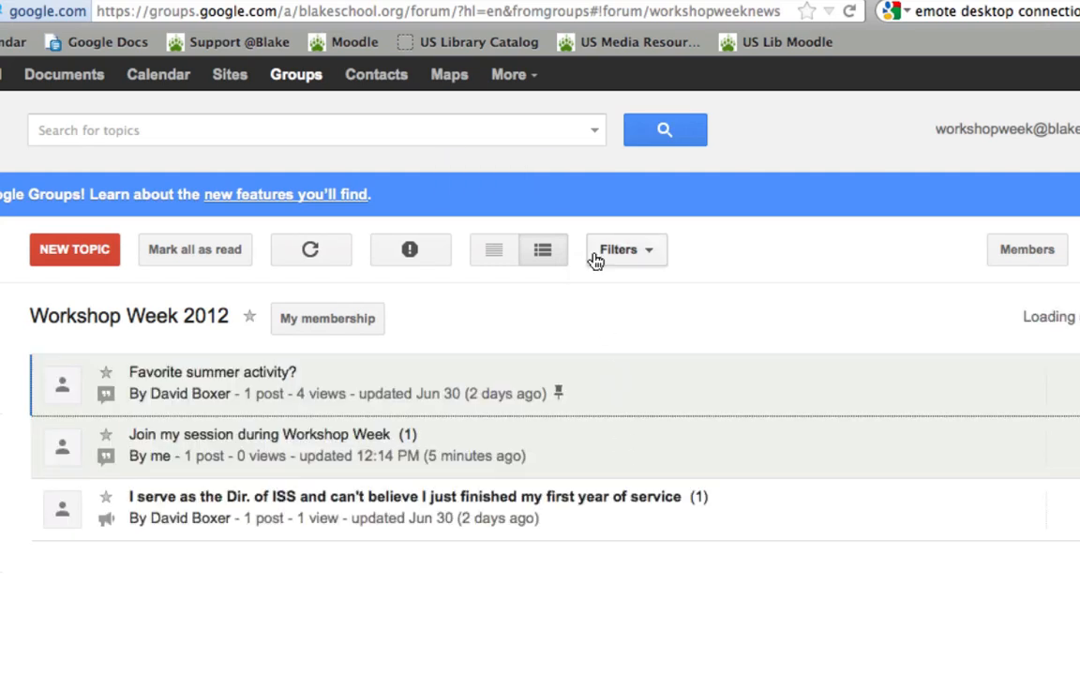
click(625, 250)
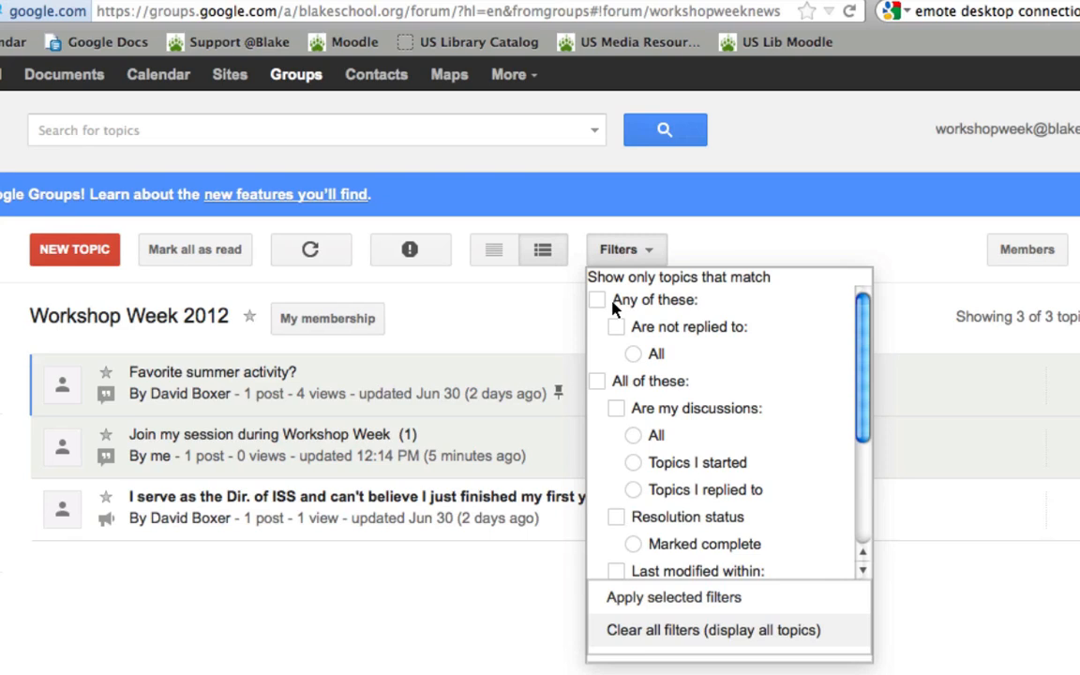
mouse_move(615, 345)
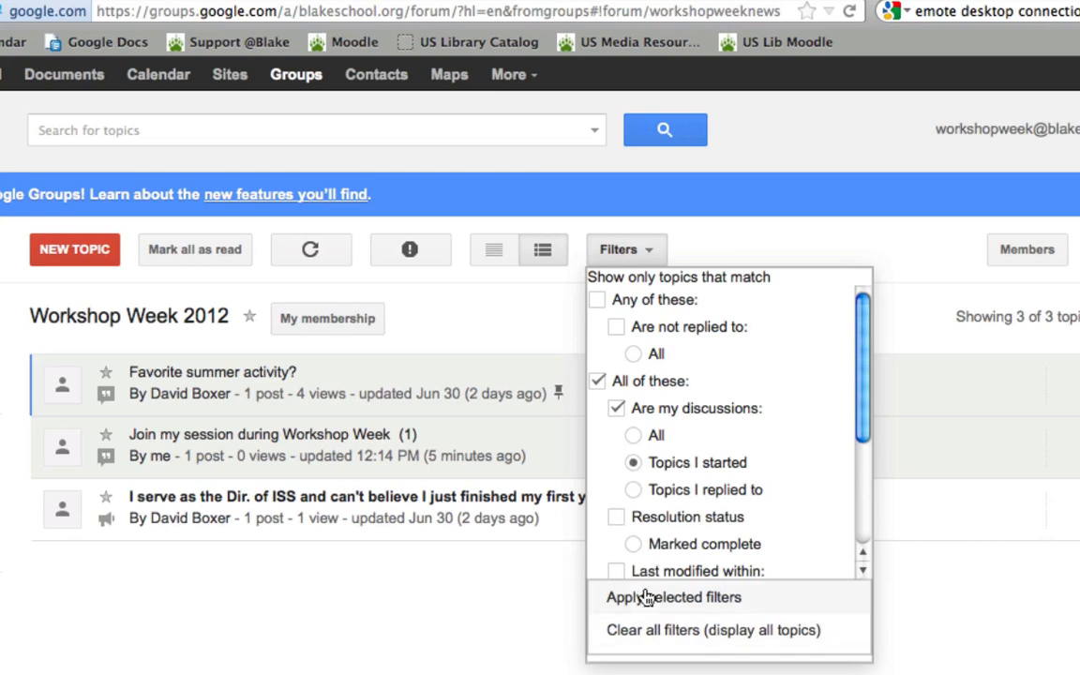
Apply the 'Topics I started' filter, narrowing the list to 'Join my session during Workshop Week'.
click(672, 597)
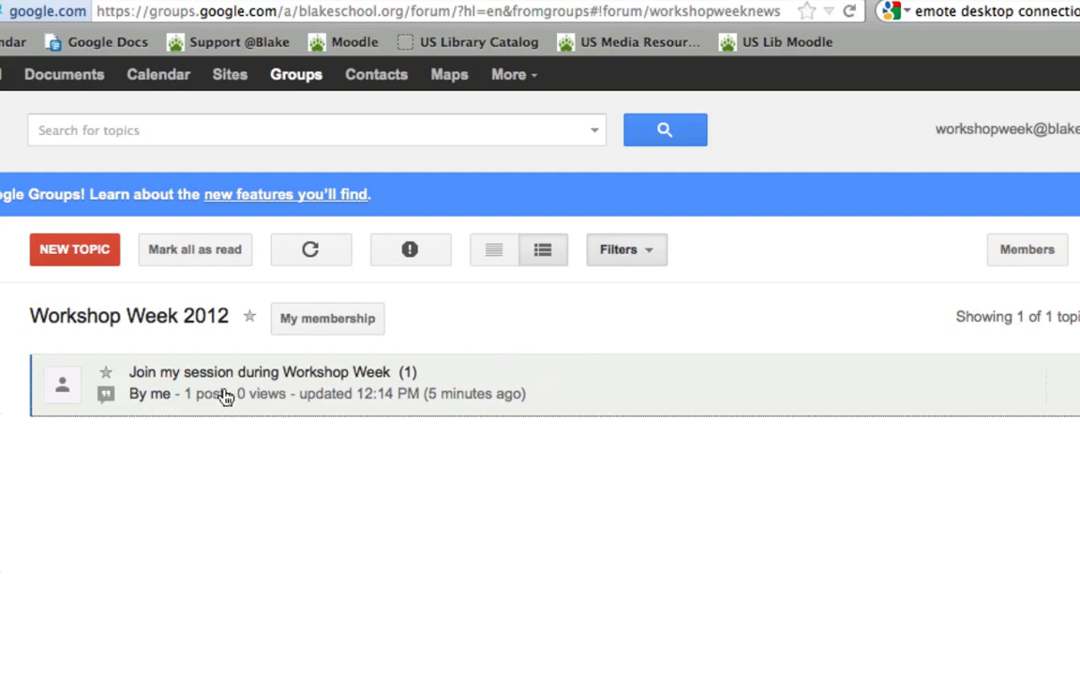
mouse_move(302, 401)
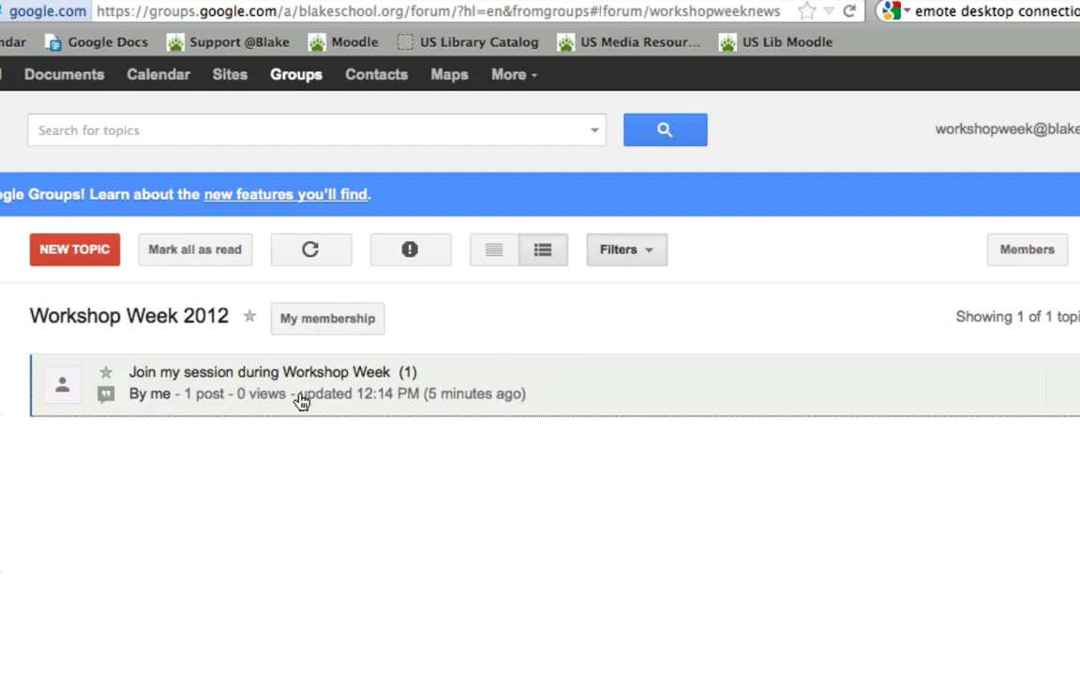
Untick 'All of these' and clear all filters so all three topics display again.
click(627, 249)
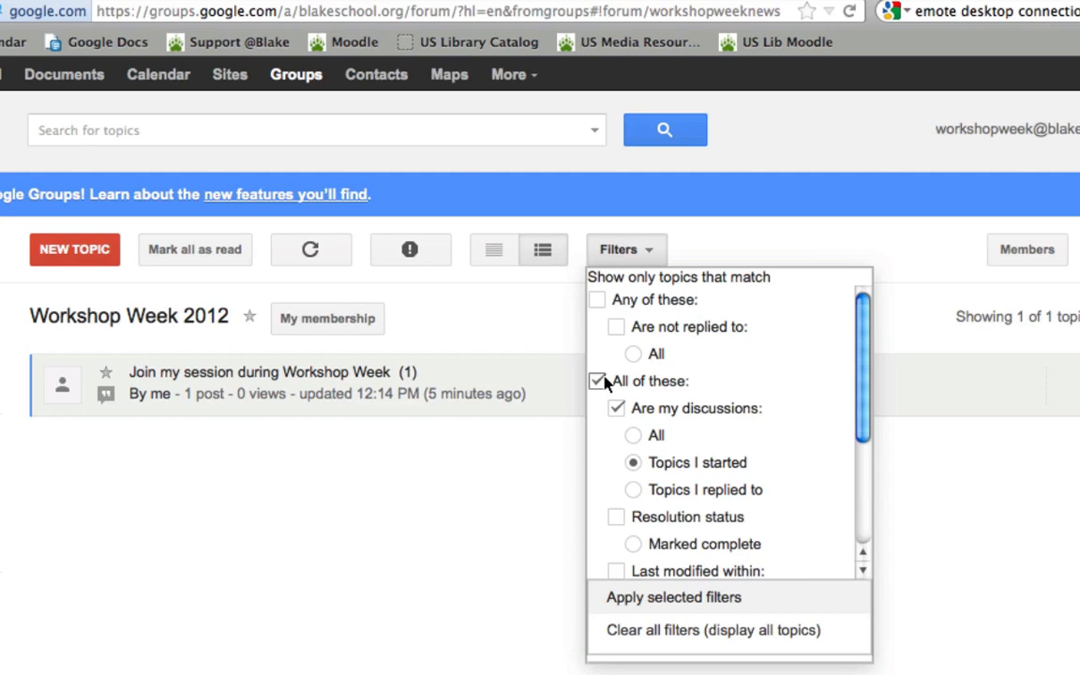
click(597, 381)
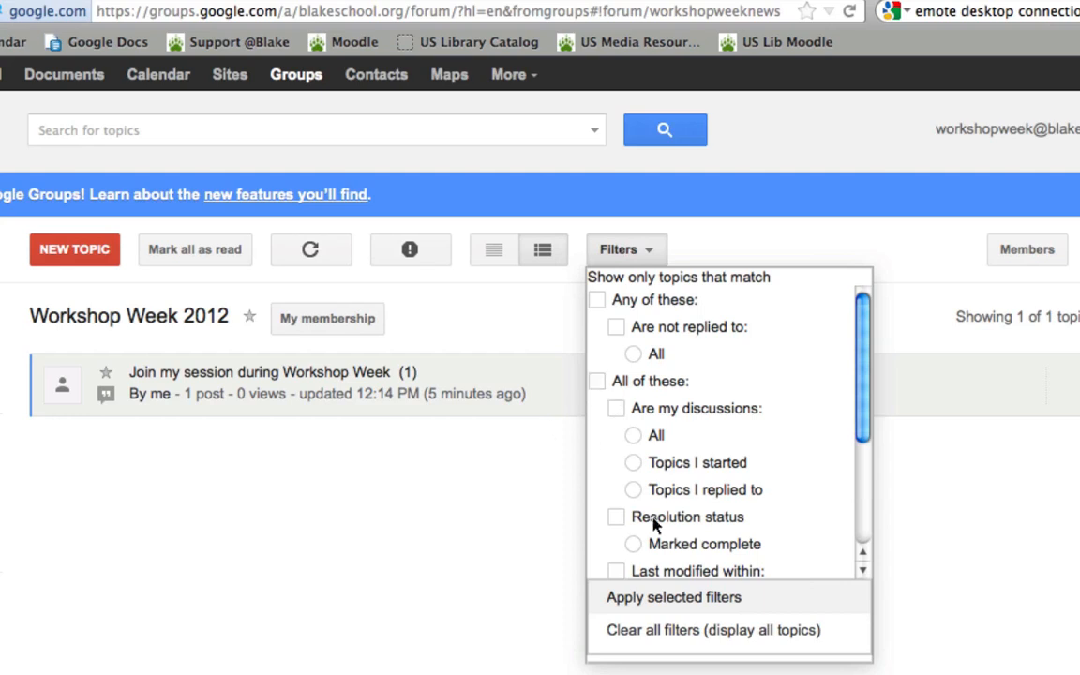
click(713, 630)
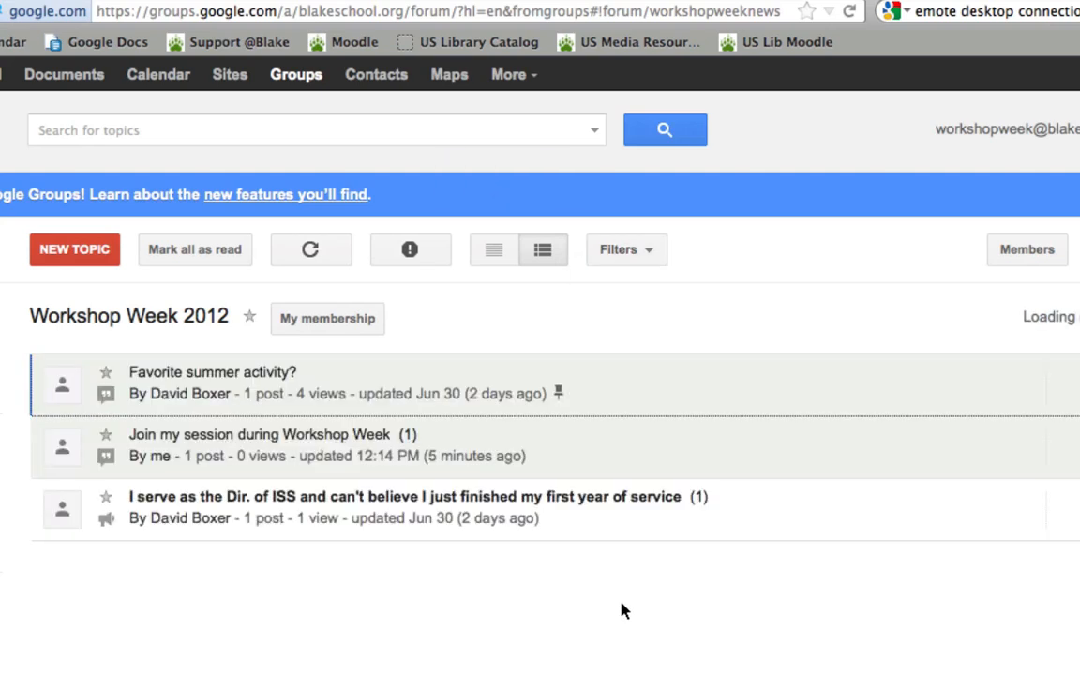